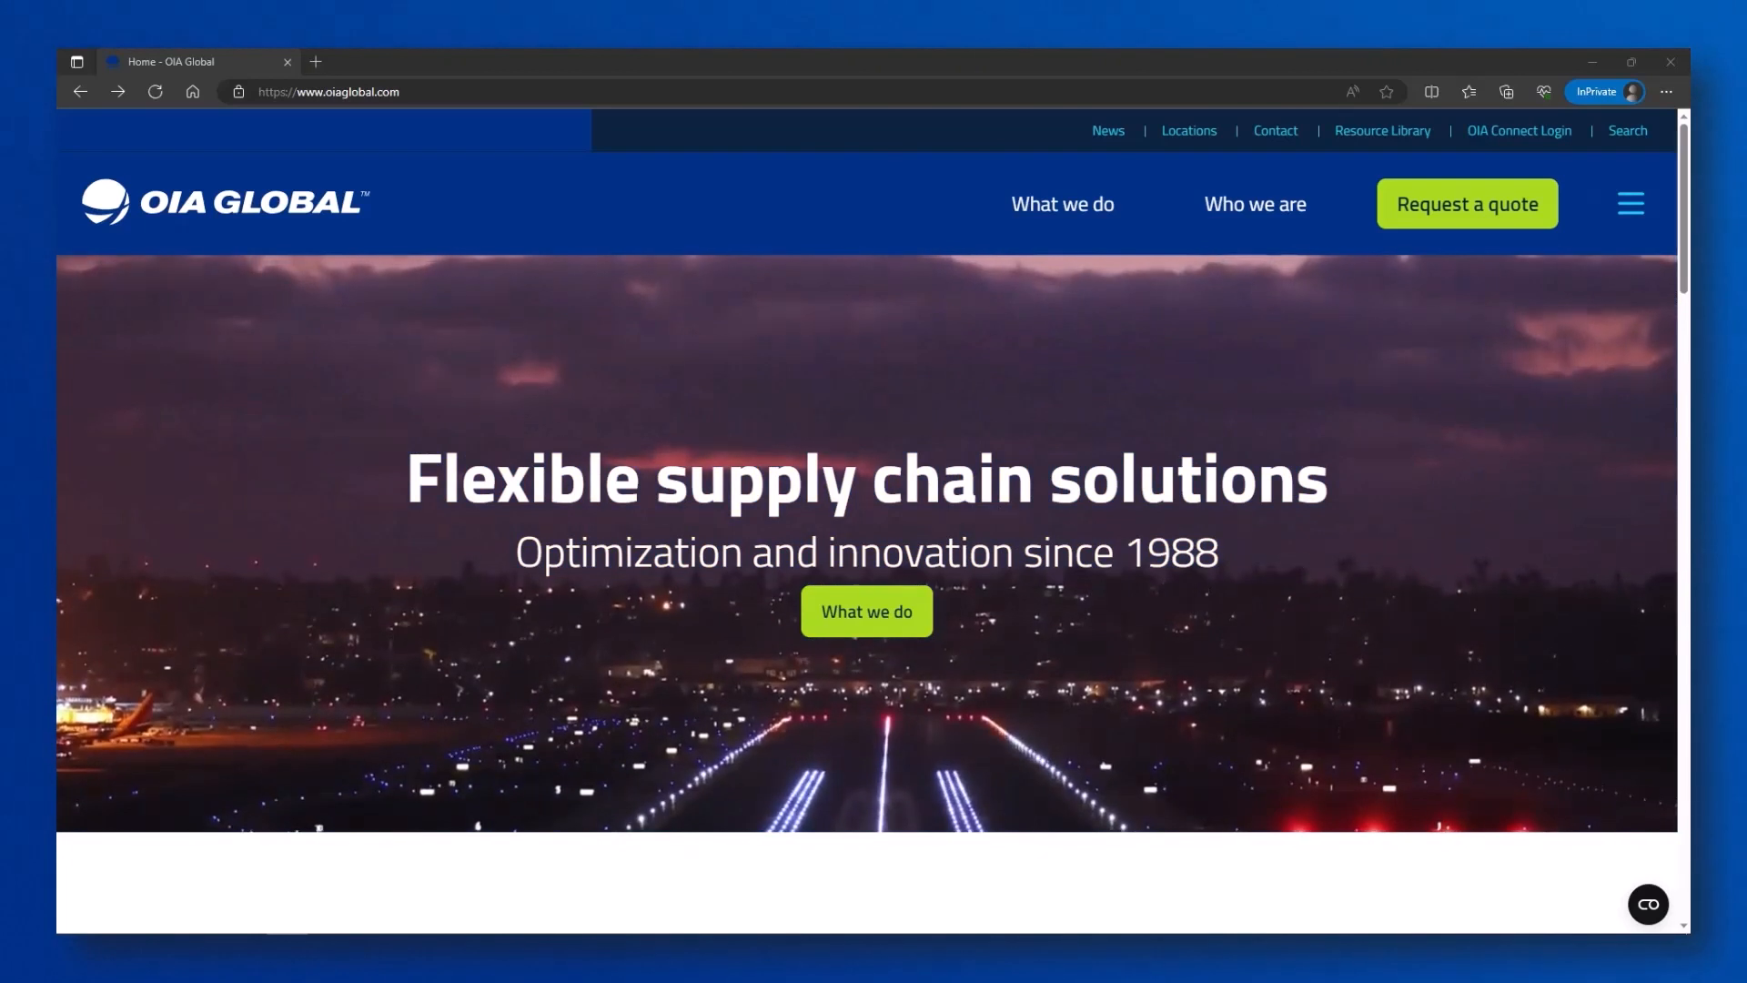
pyautogui.moveTo(1518, 130)
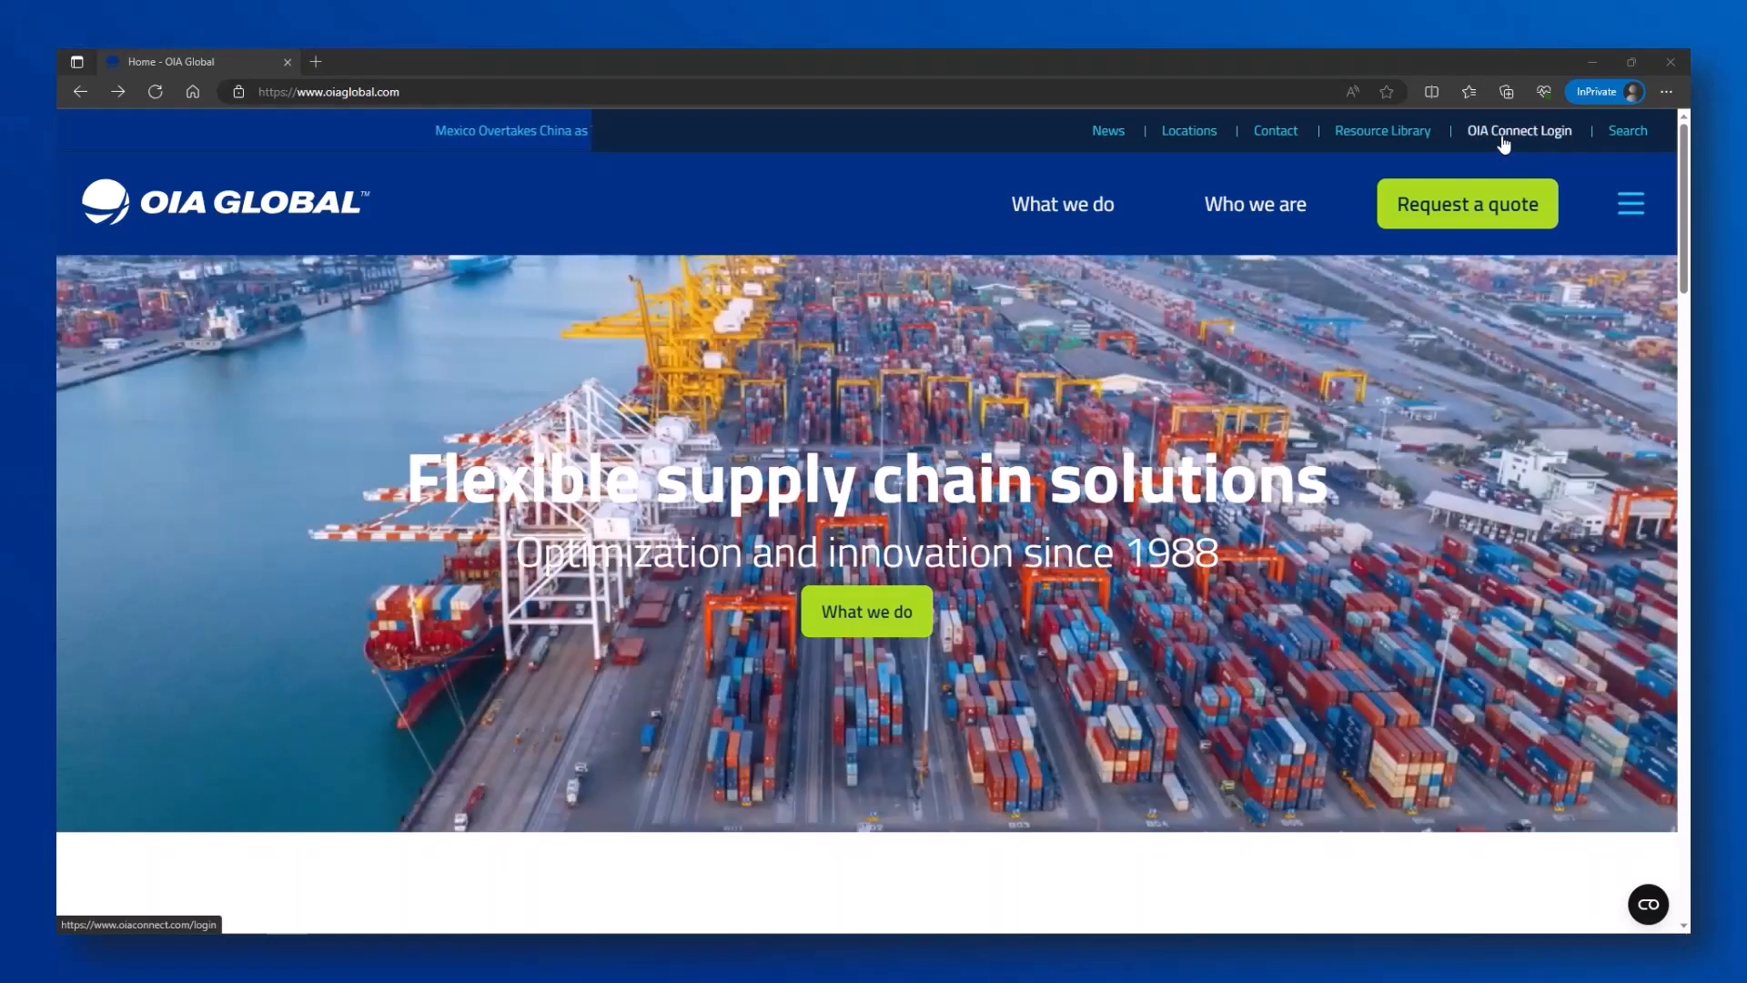
# Follow the 'OIA Connect Login' link from the OIA Global home page
pyautogui.click(1518, 130)
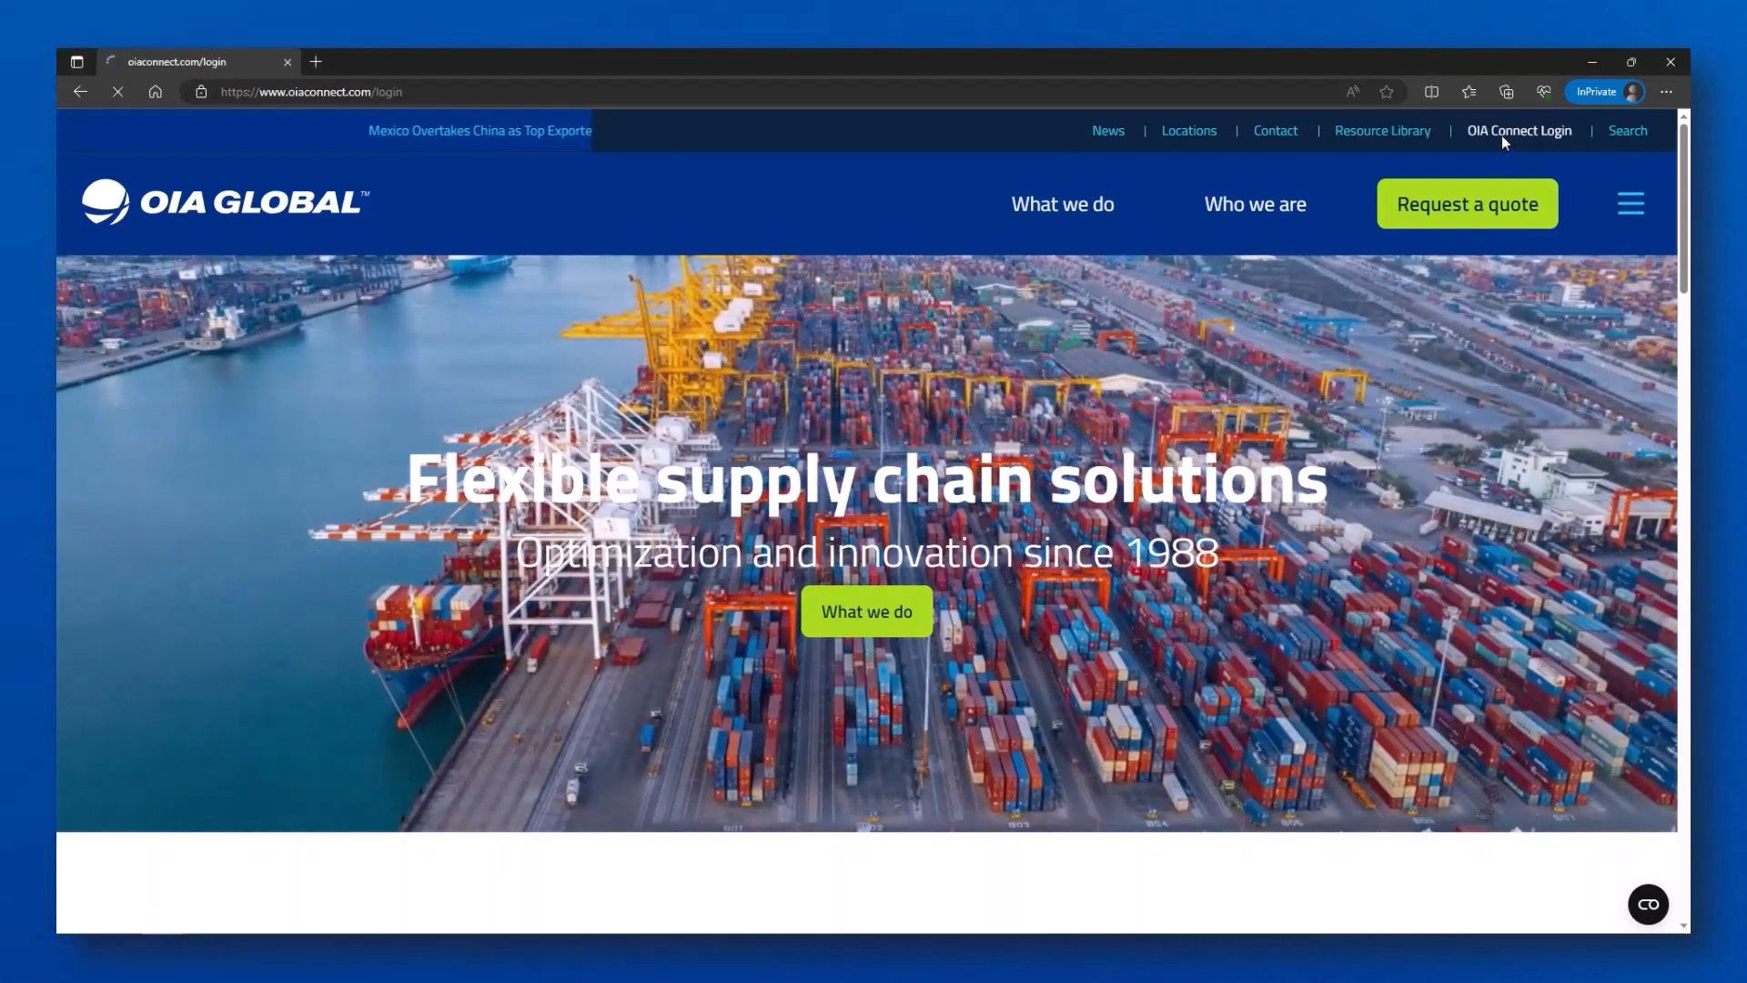
# Go to 'REGISTER NOW' and choose 'Register with Microsoft'
pyautogui.click(1518, 130)
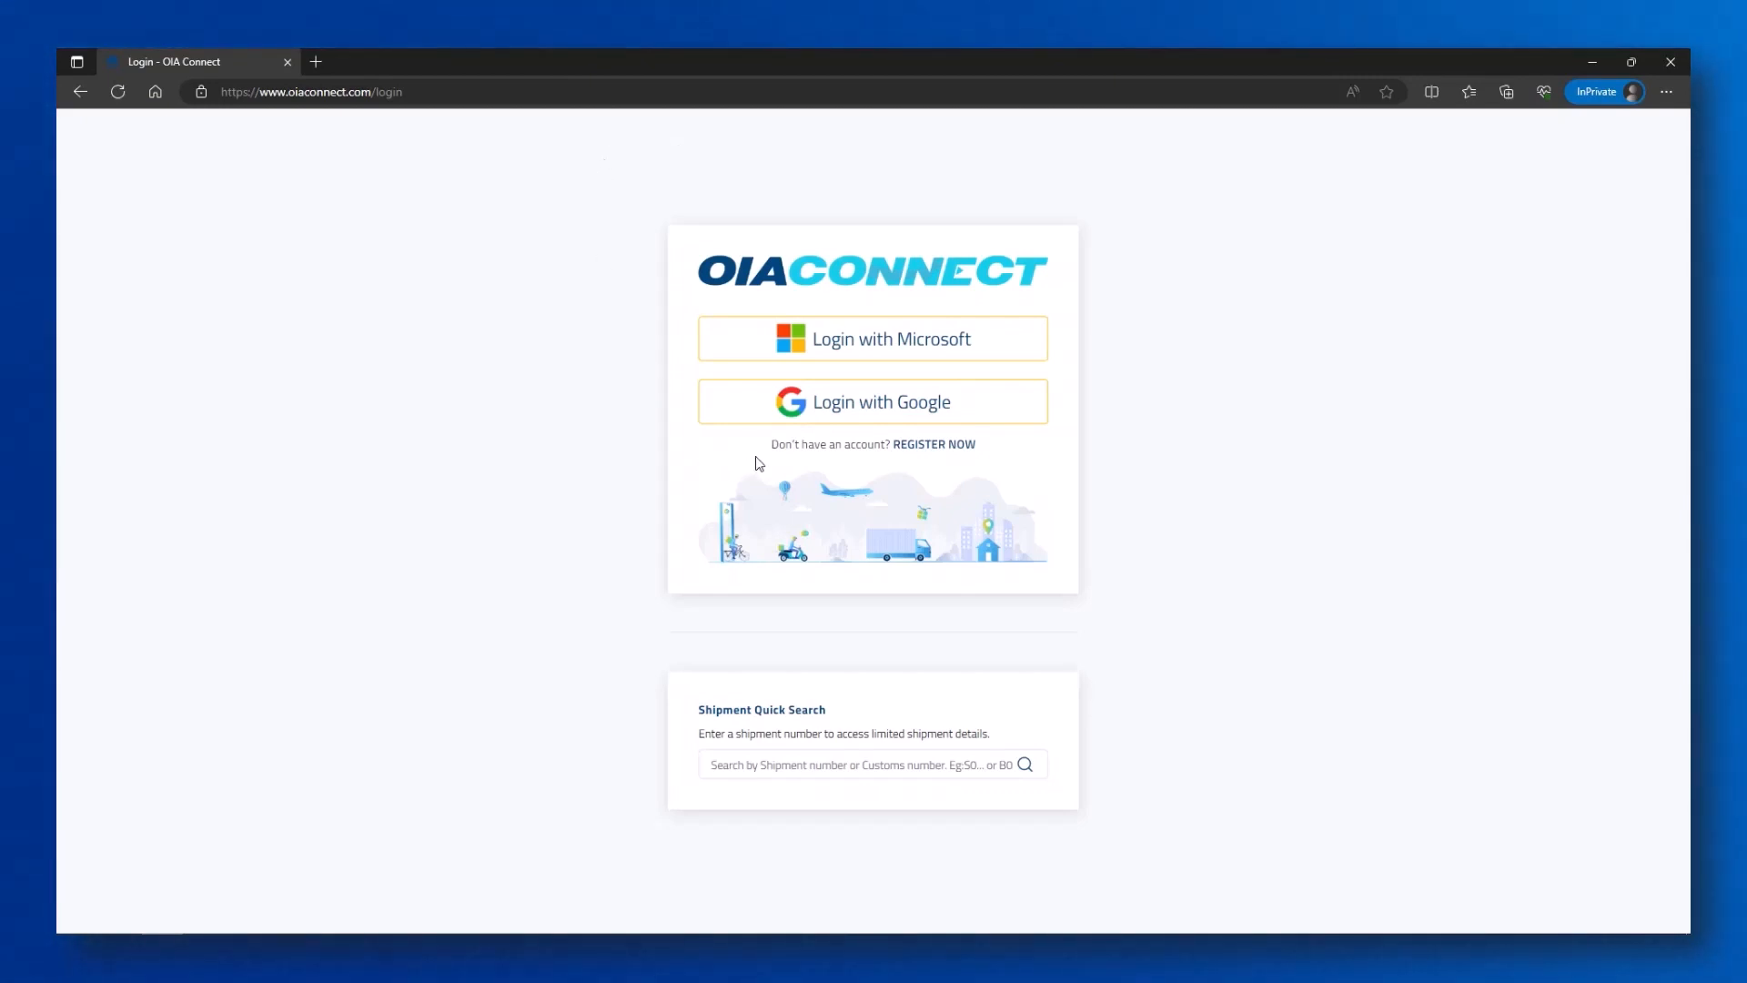
pyautogui.moveTo(784, 453)
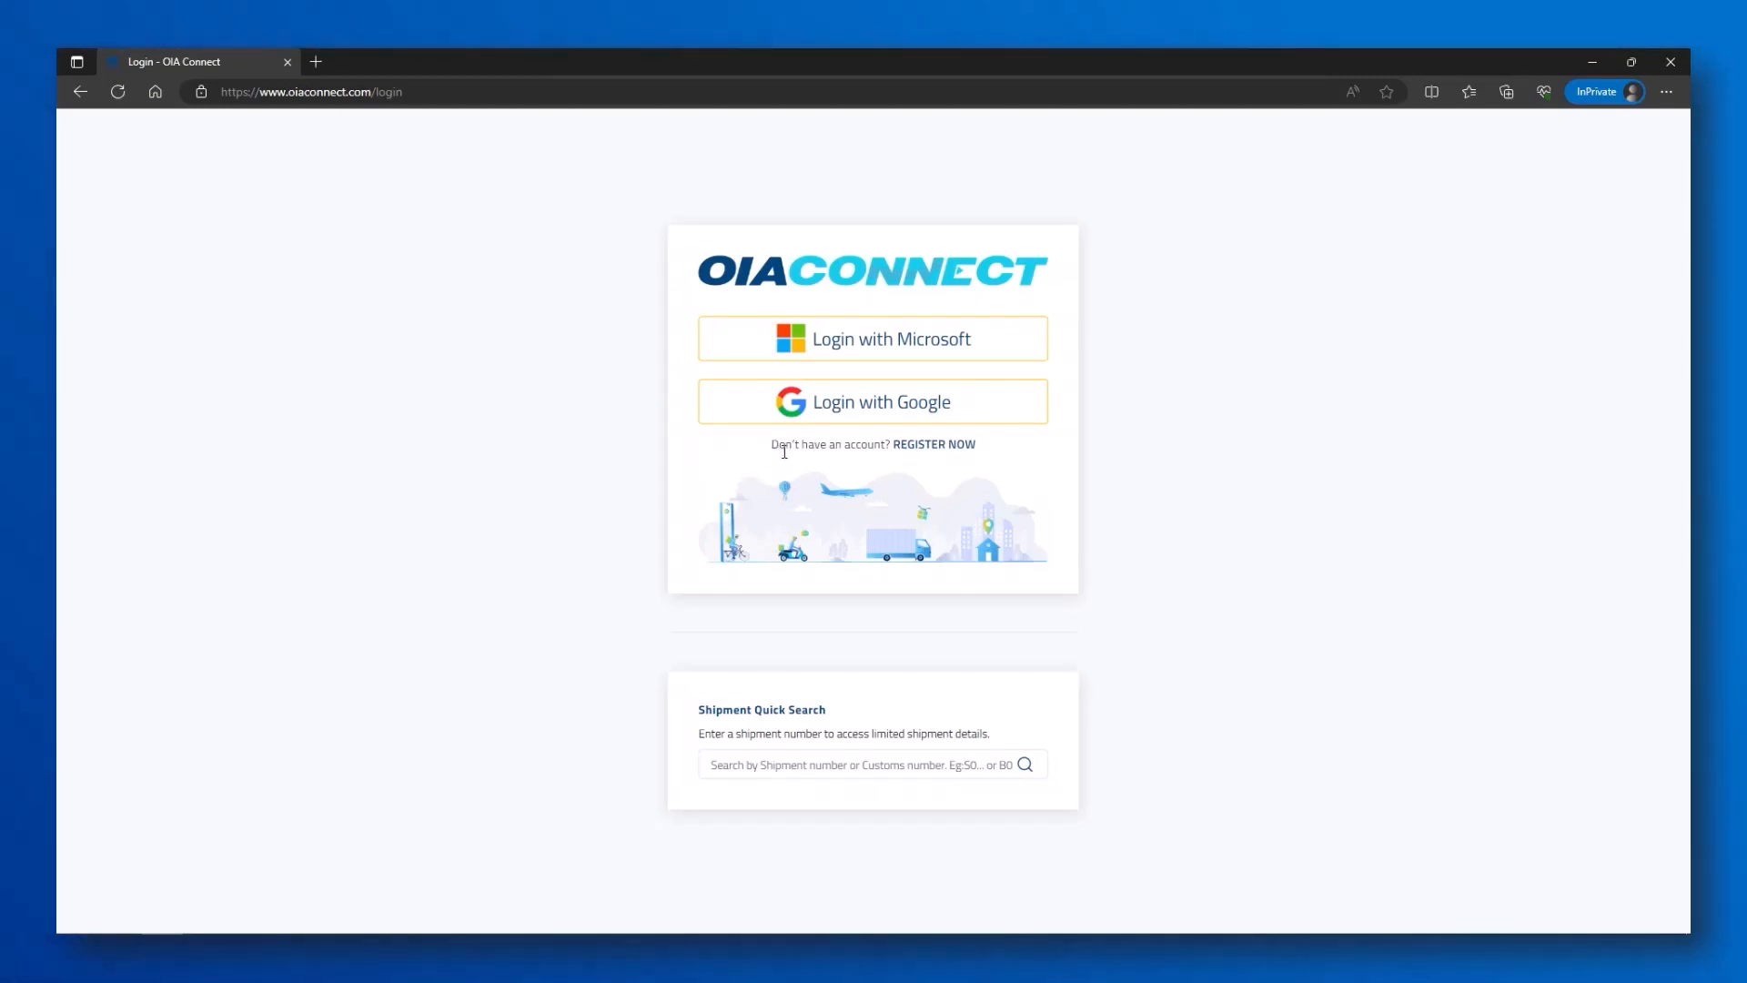
pyautogui.moveTo(943, 456)
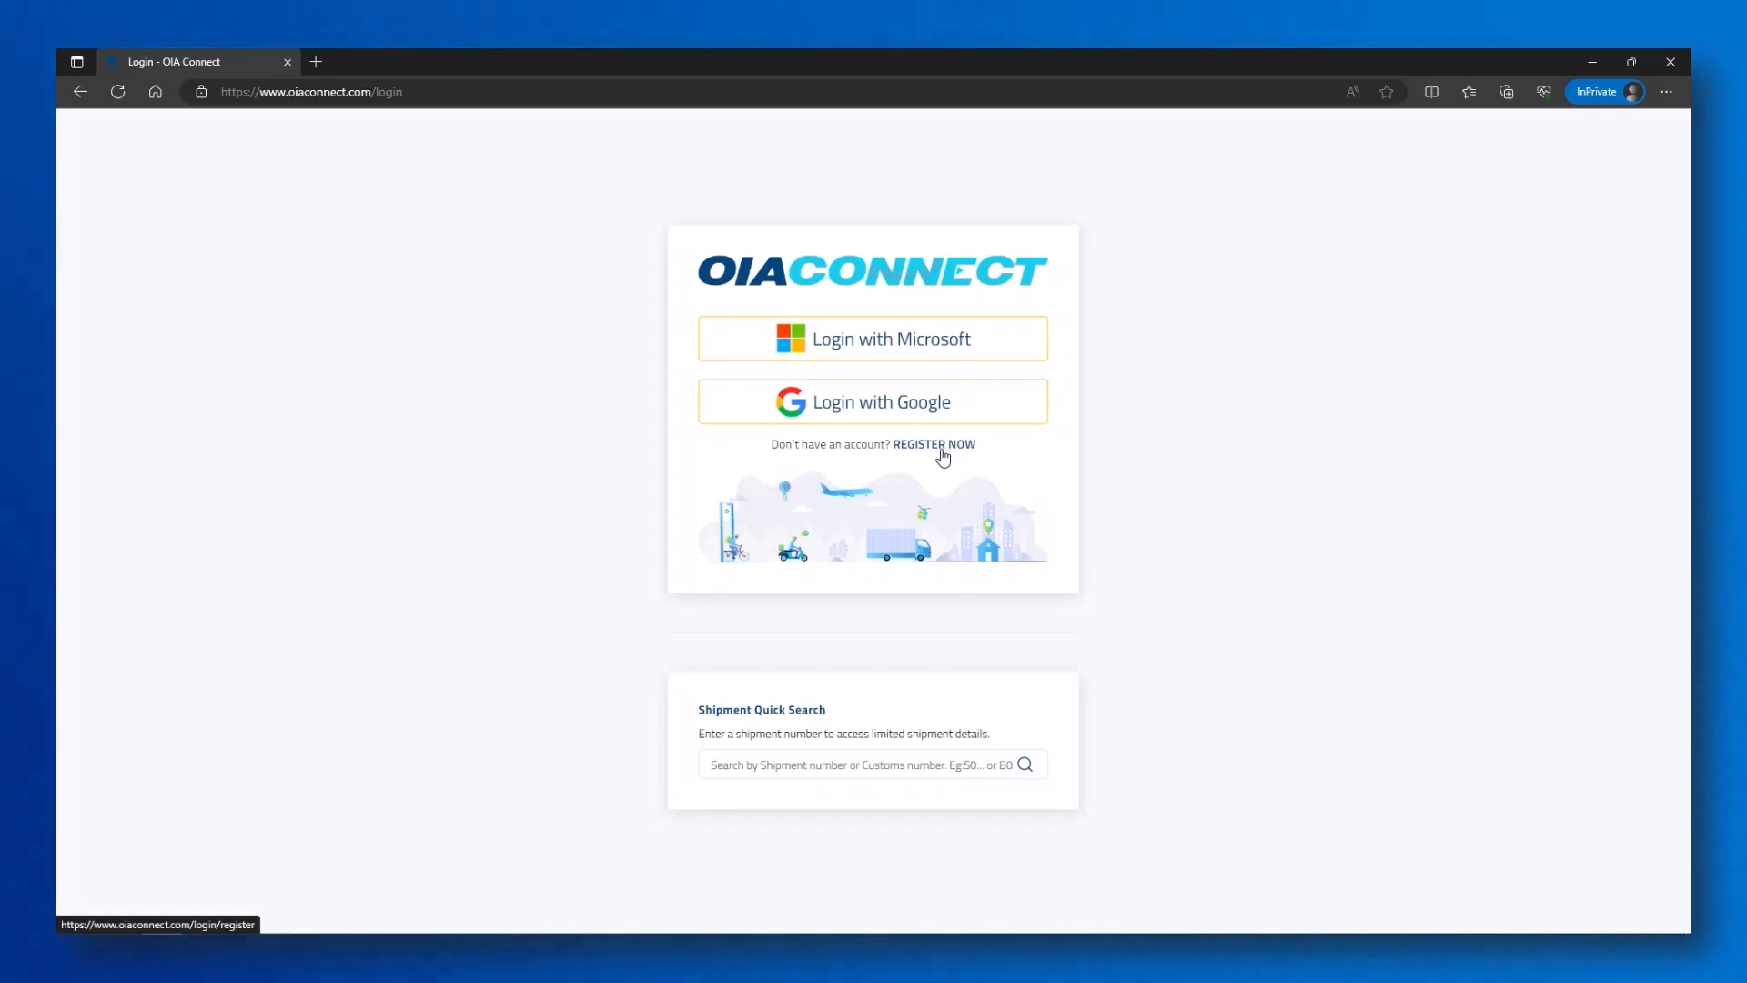
pyautogui.click(934, 443)
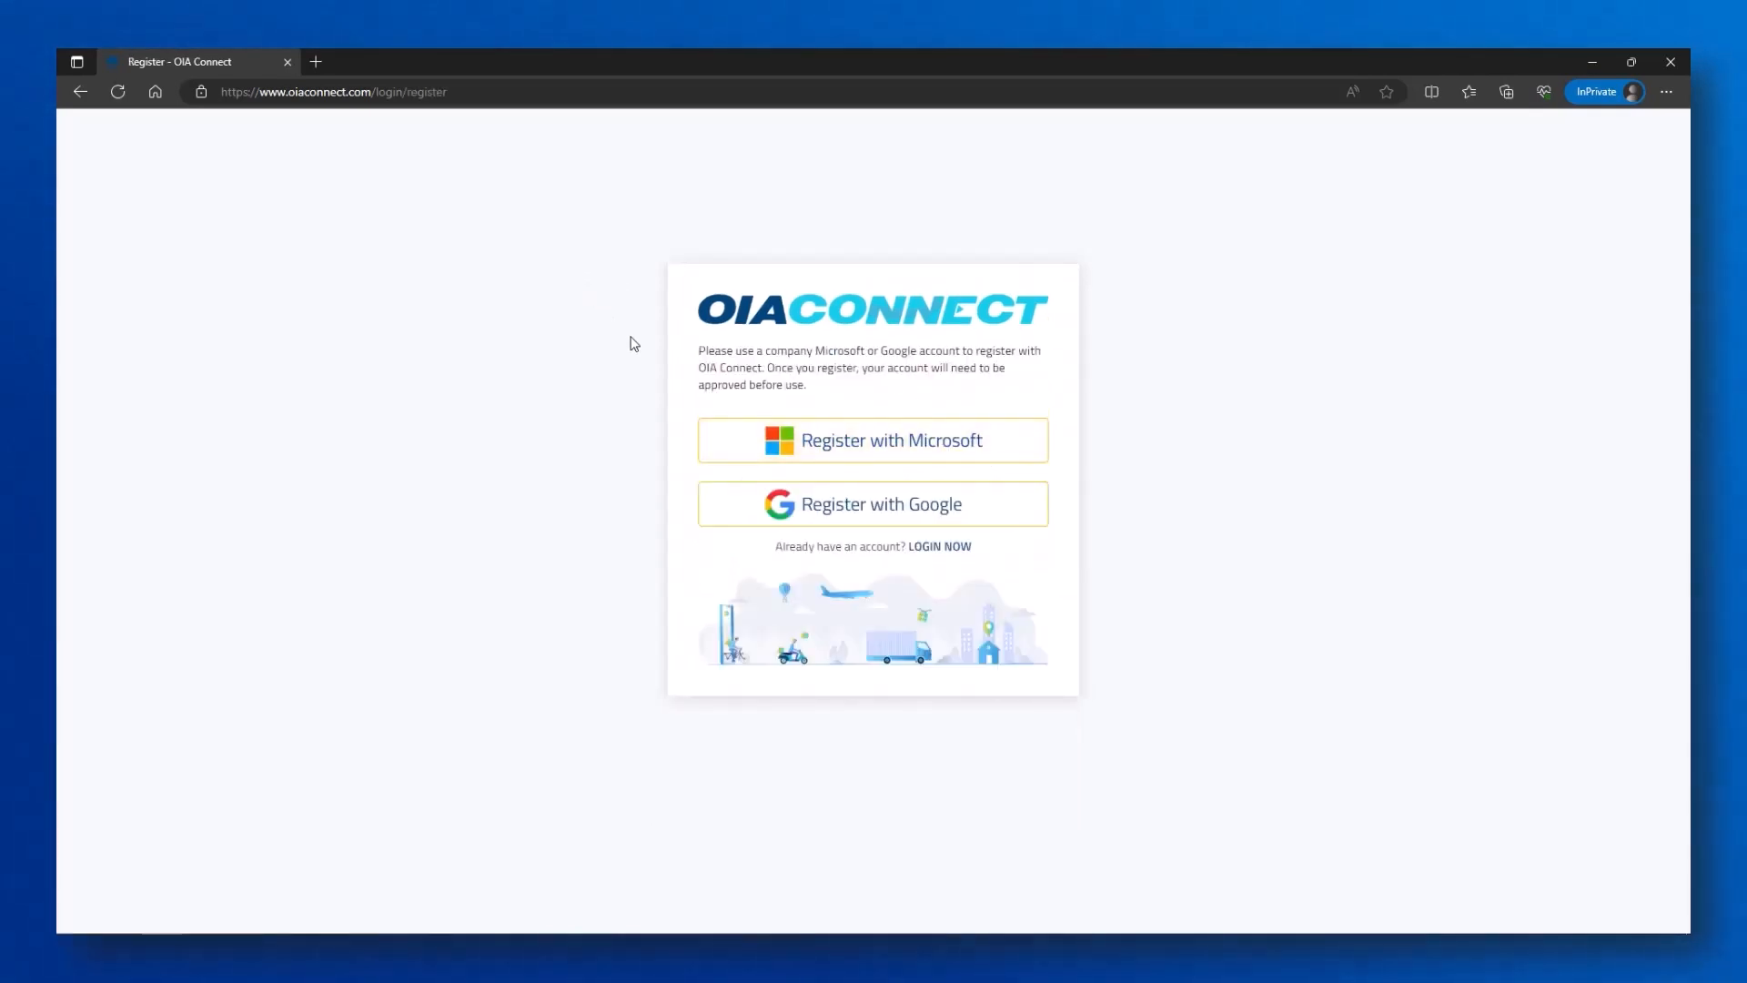
pyautogui.moveTo(872, 438)
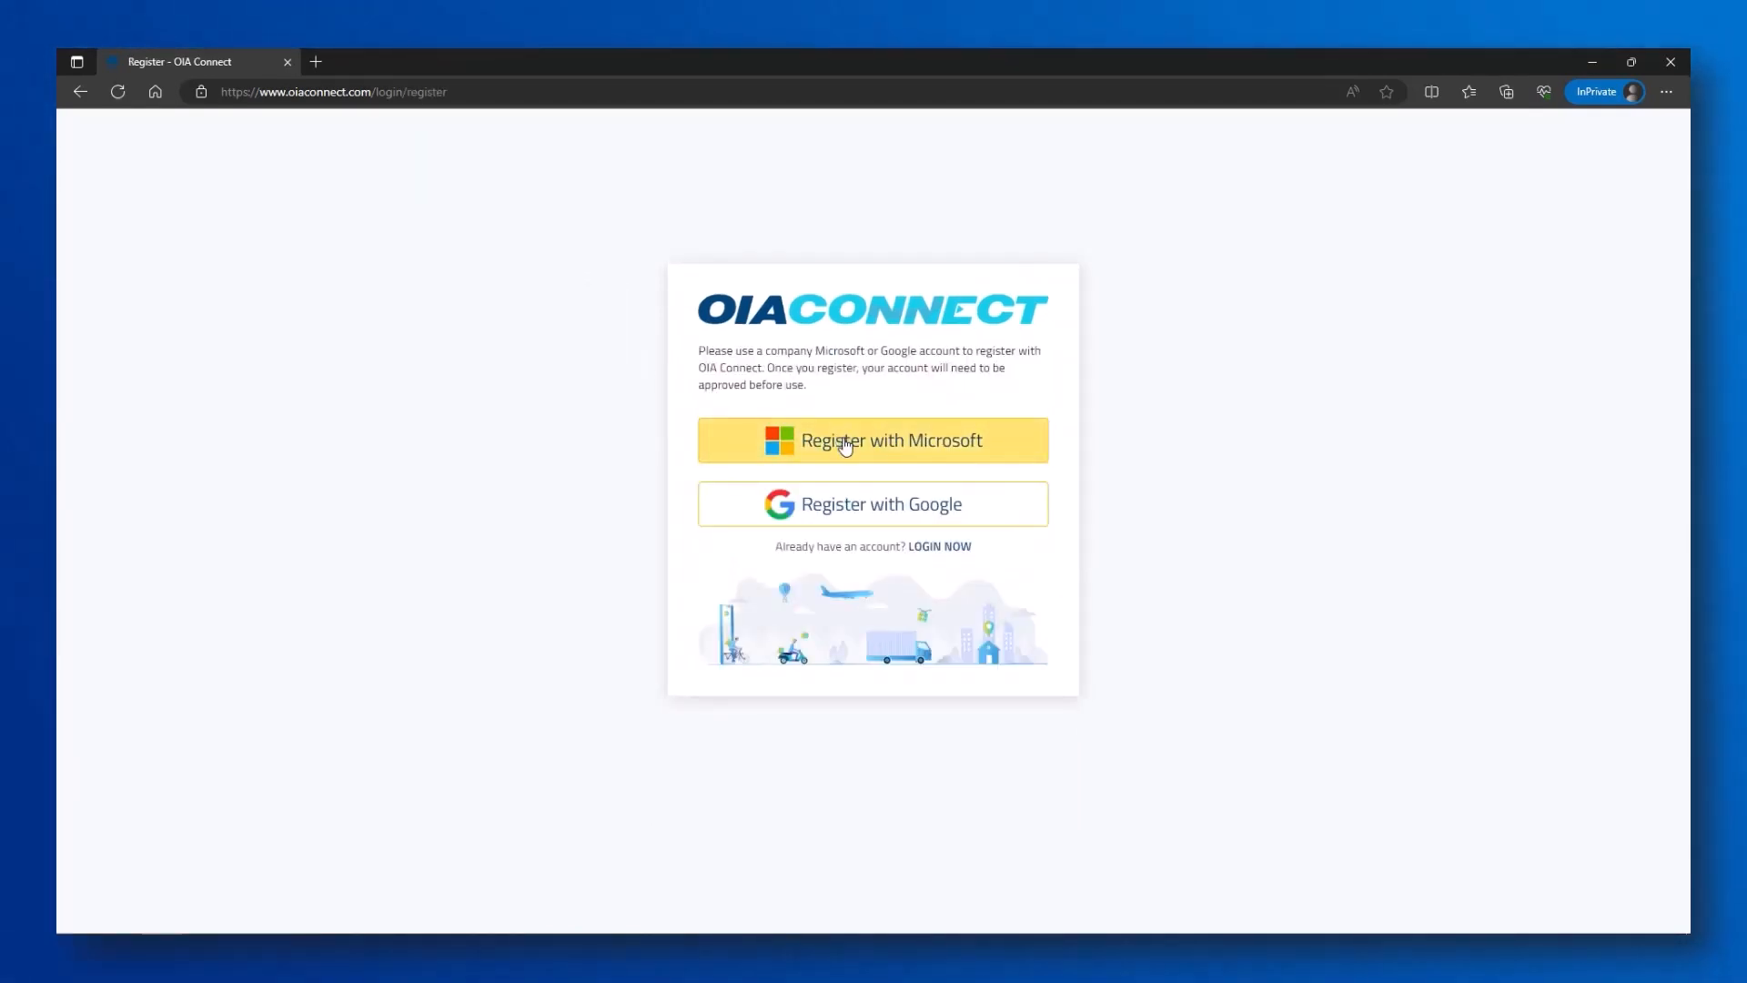
pyautogui.click(873, 439)
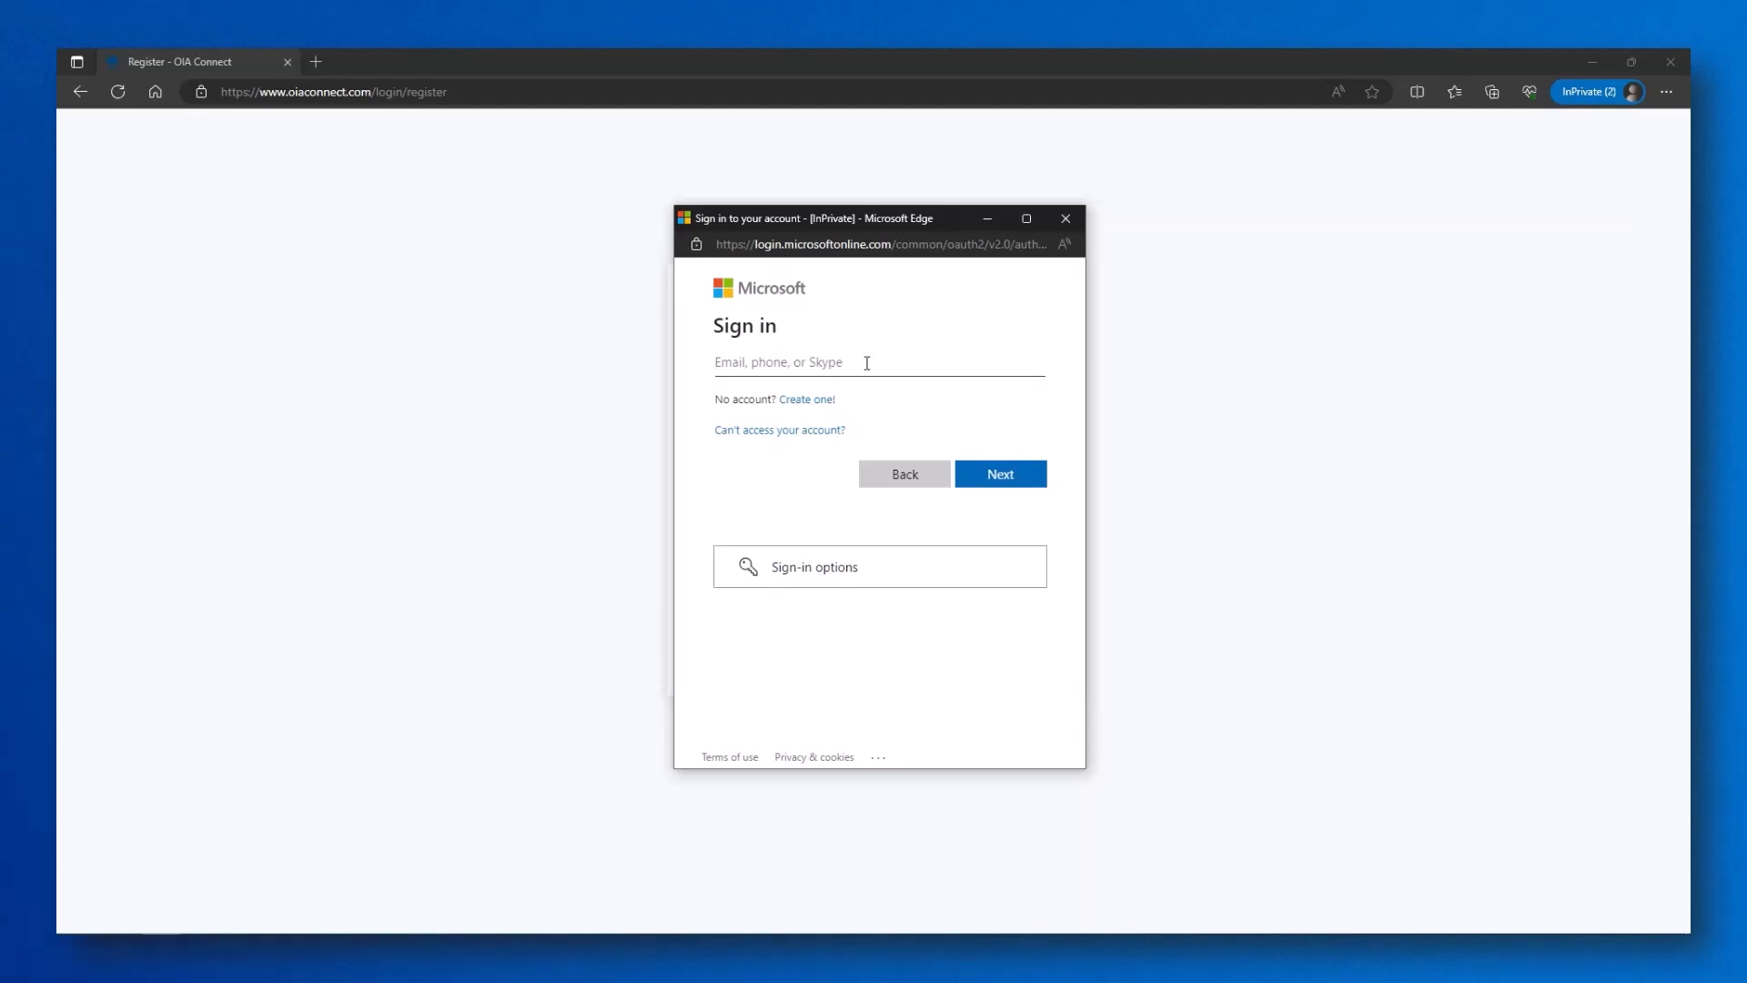
# Activate the 'Email, phone, or Skype' field in the Microsoft sign-in popup
pyautogui.click(878, 362)
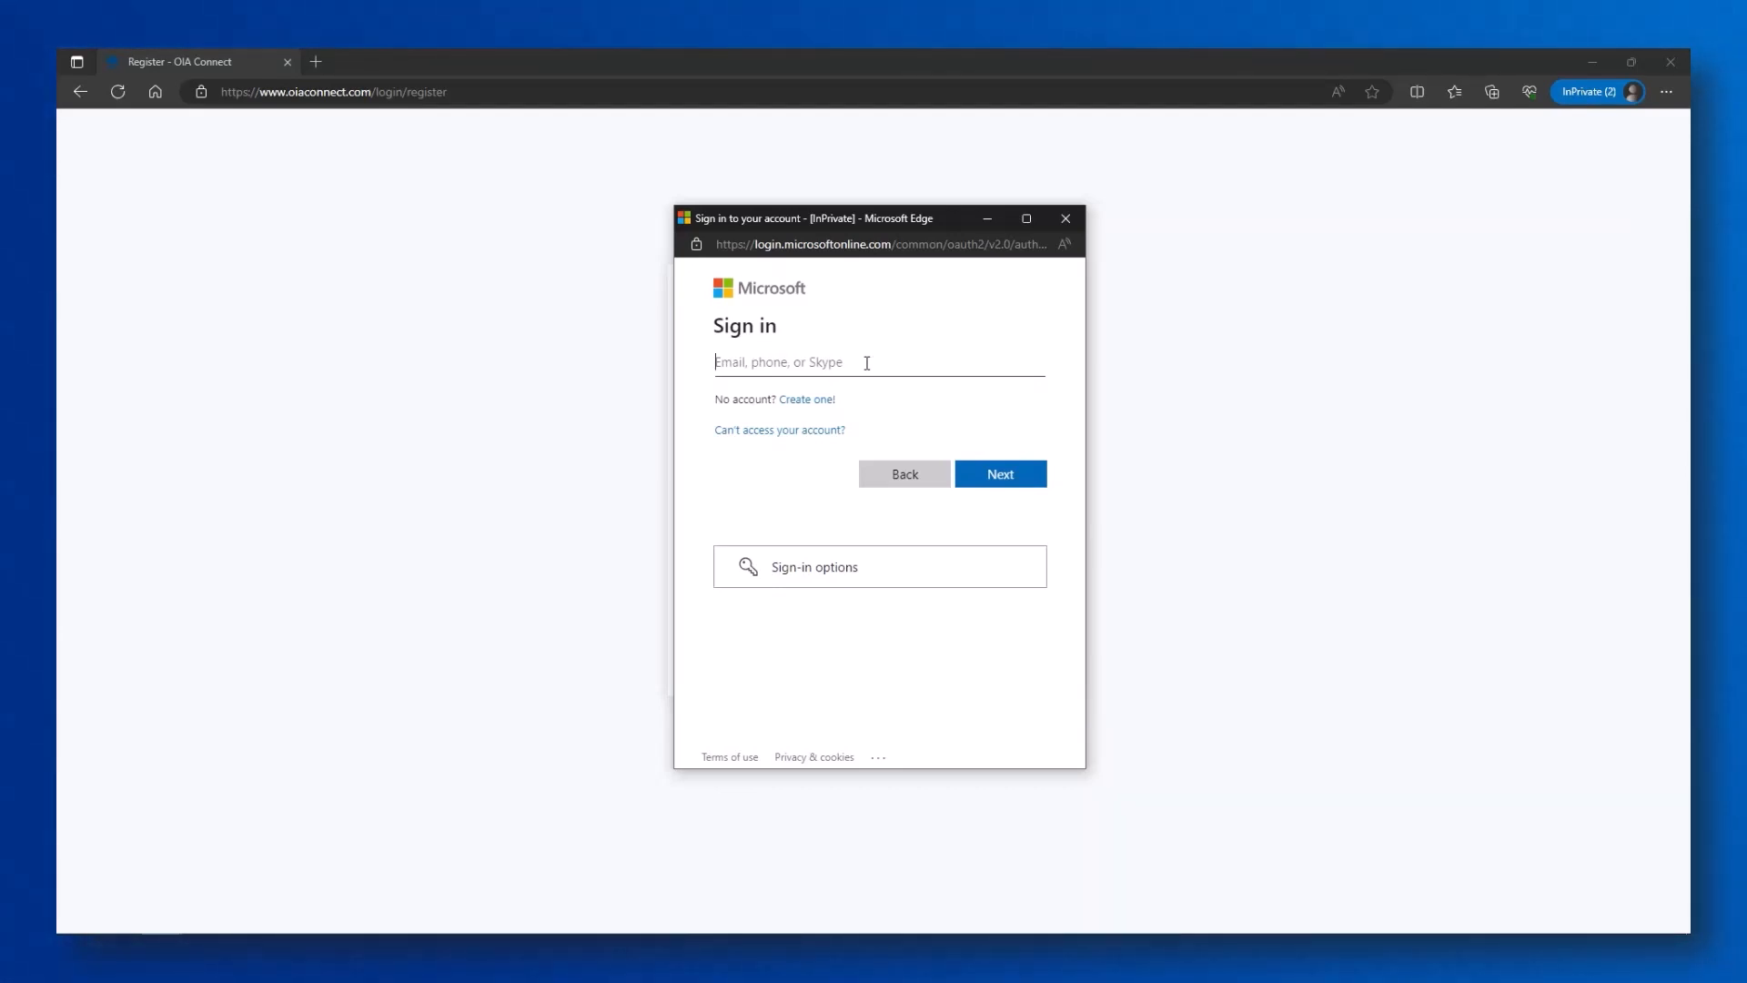